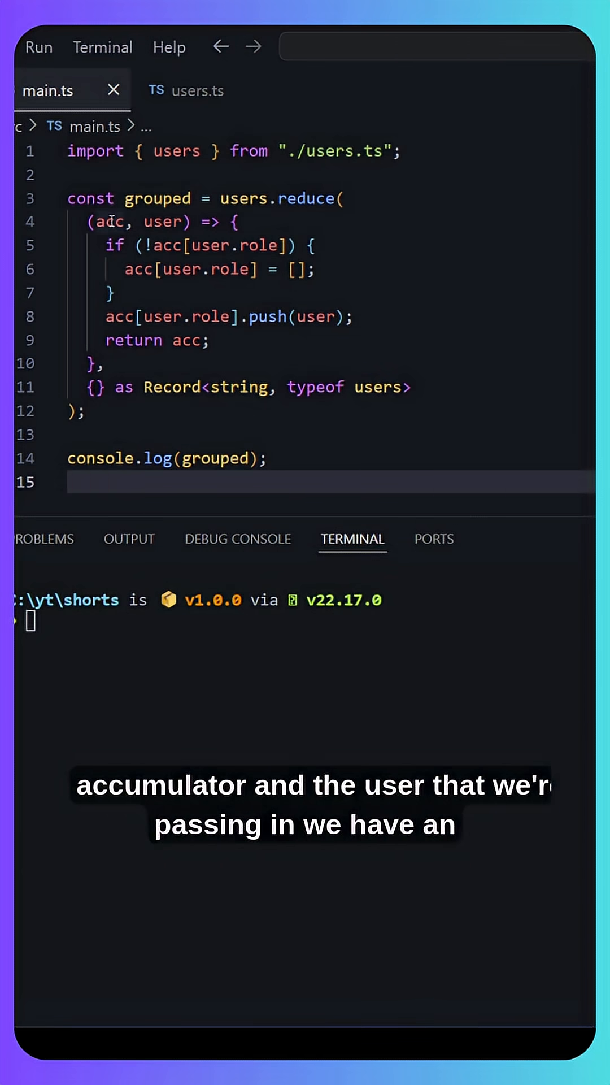
pyautogui.moveTo(166, 221)
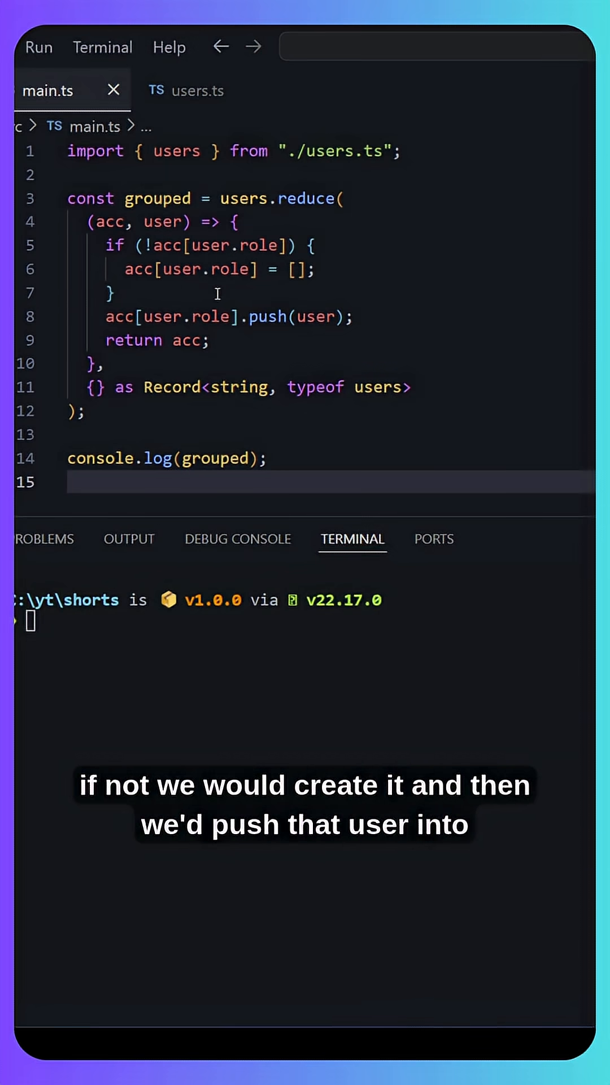
pyautogui.moveTo(267, 316)
pyautogui.write('pnpm short')
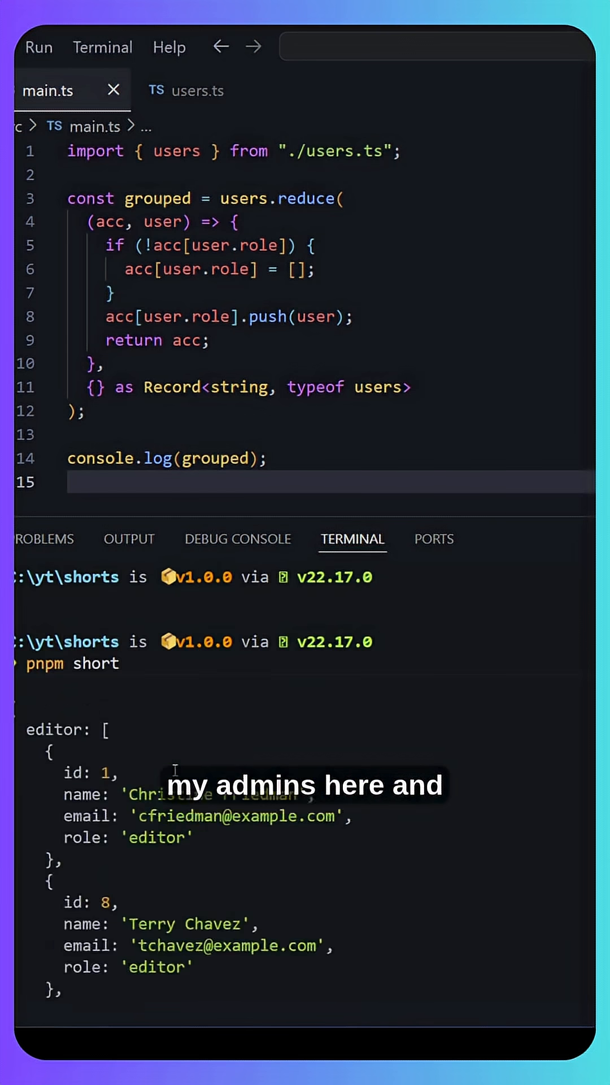
# Replace the reduce block with Object.groupBy(users, user => user.role) assigned to grouped
pyautogui.scroll(-3)
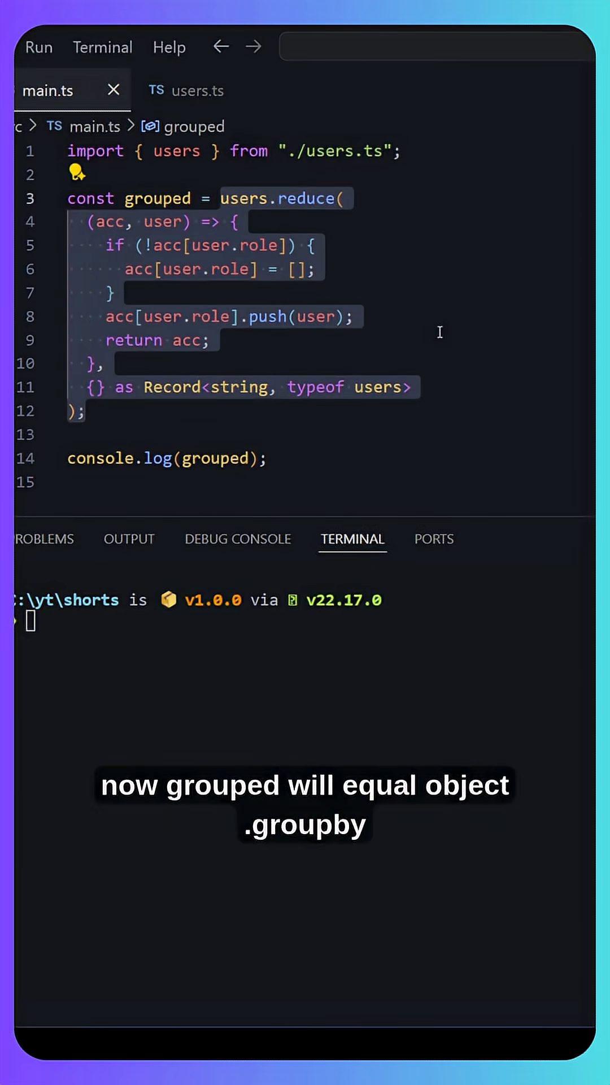
pyautogui.write('Object.groupb')
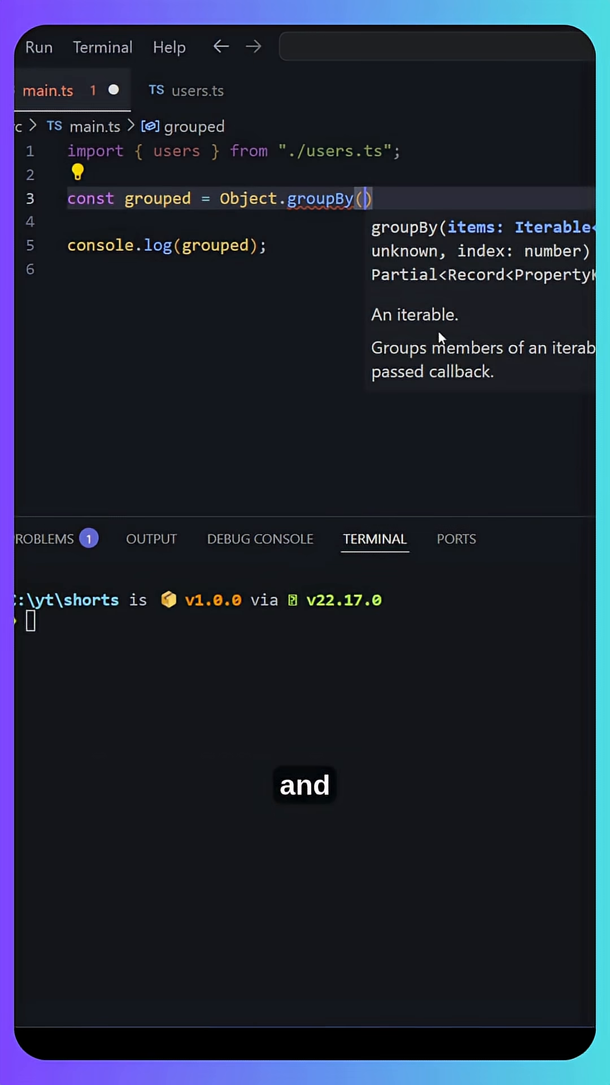
pyautogui.write('users,')
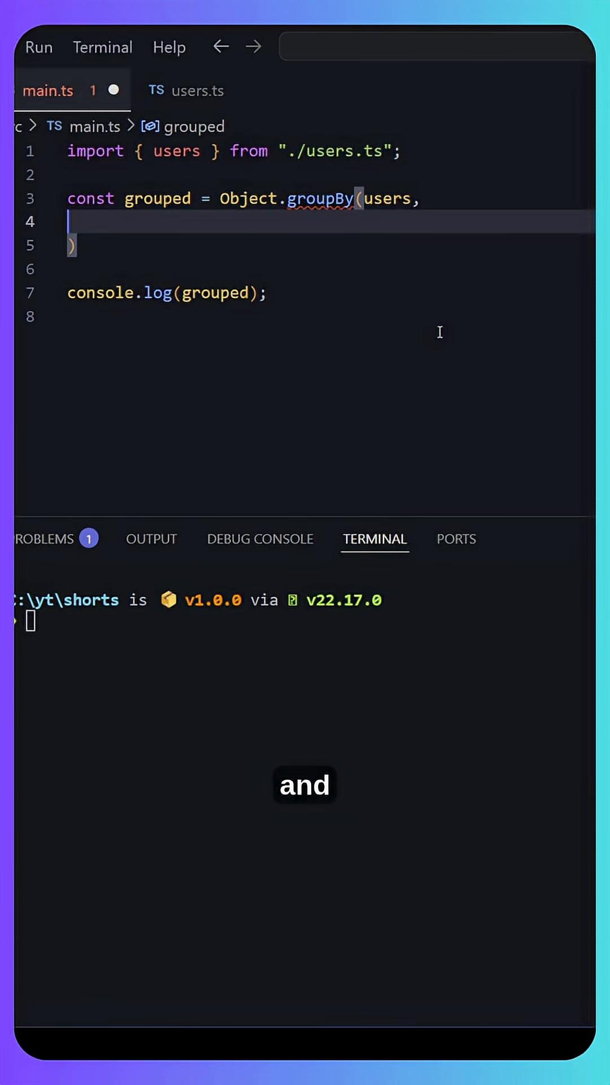
pyautogui.write('user =>')
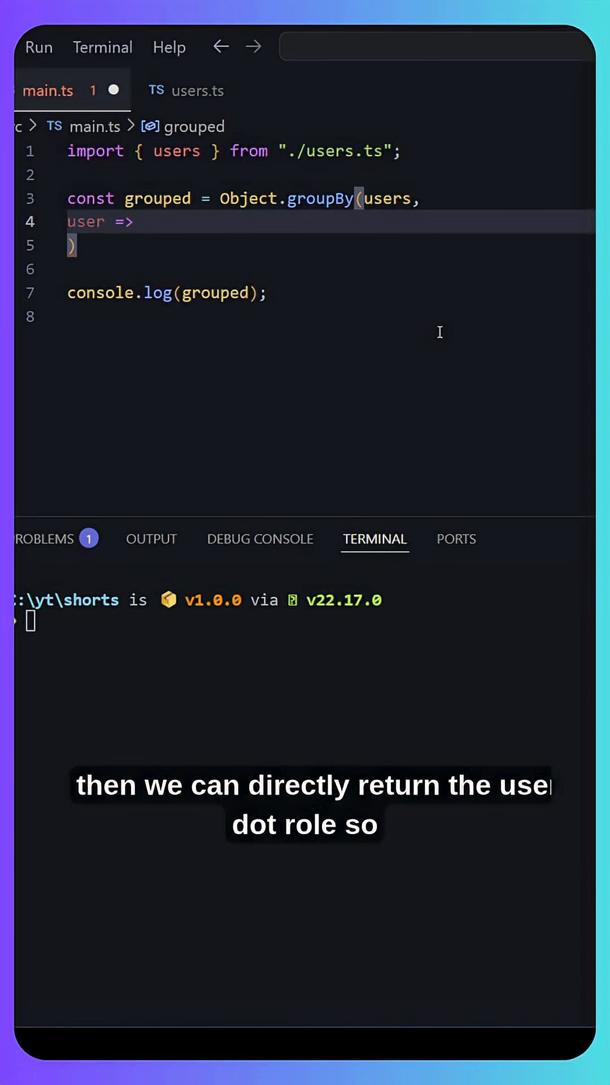
pyautogui.write('user.role')
pyautogui.click(304, 621)
pyautogui.write('pnpm short')
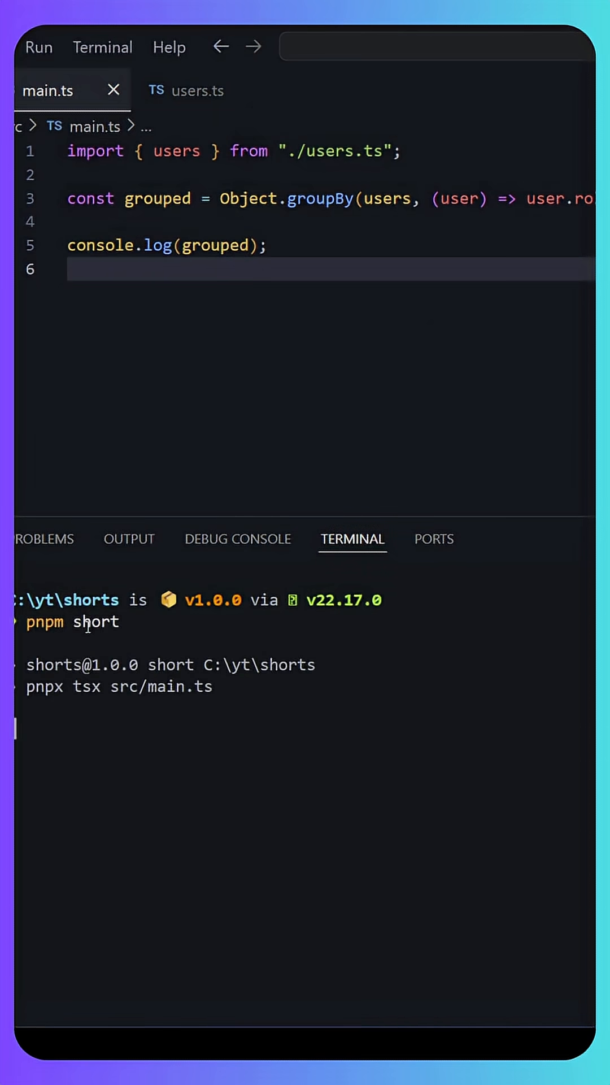
# Run pnpm short and scroll through users grouped into editor, admin and viewer arrays
pyautogui.press('Enter')
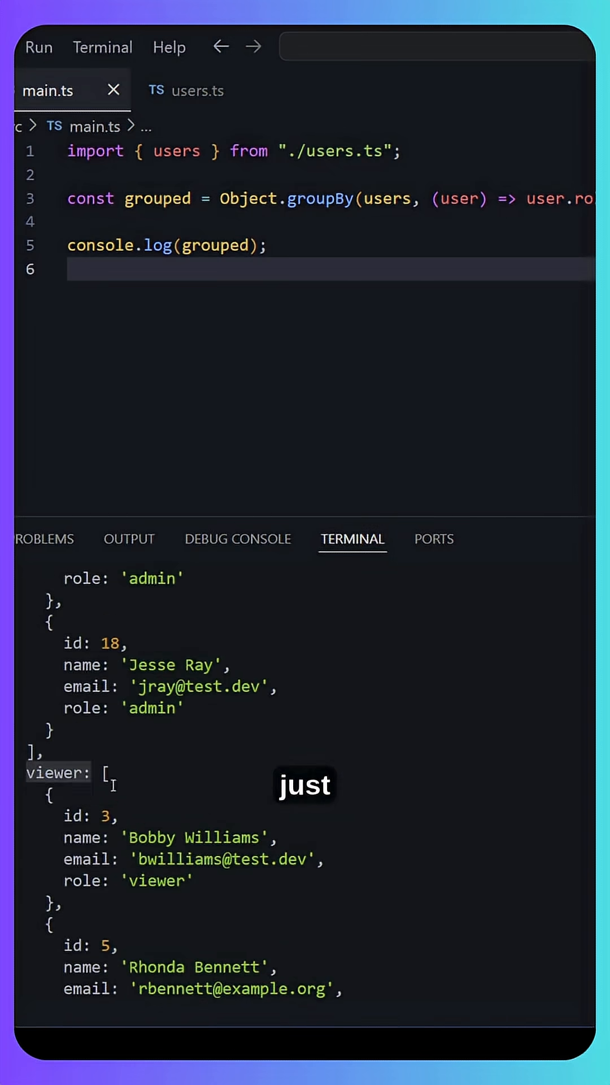
pyautogui.scroll(-3)
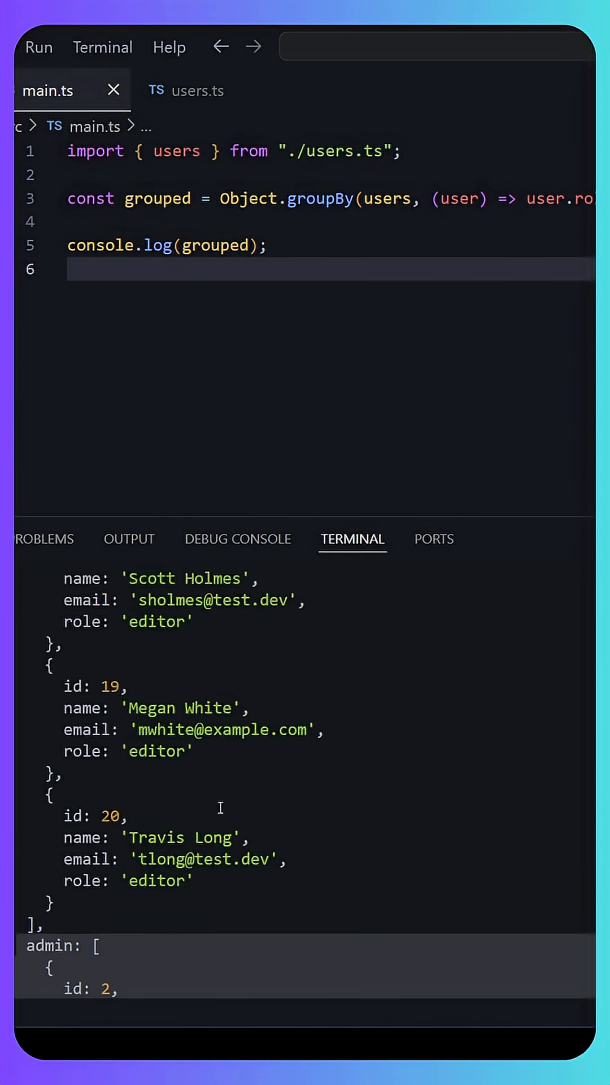